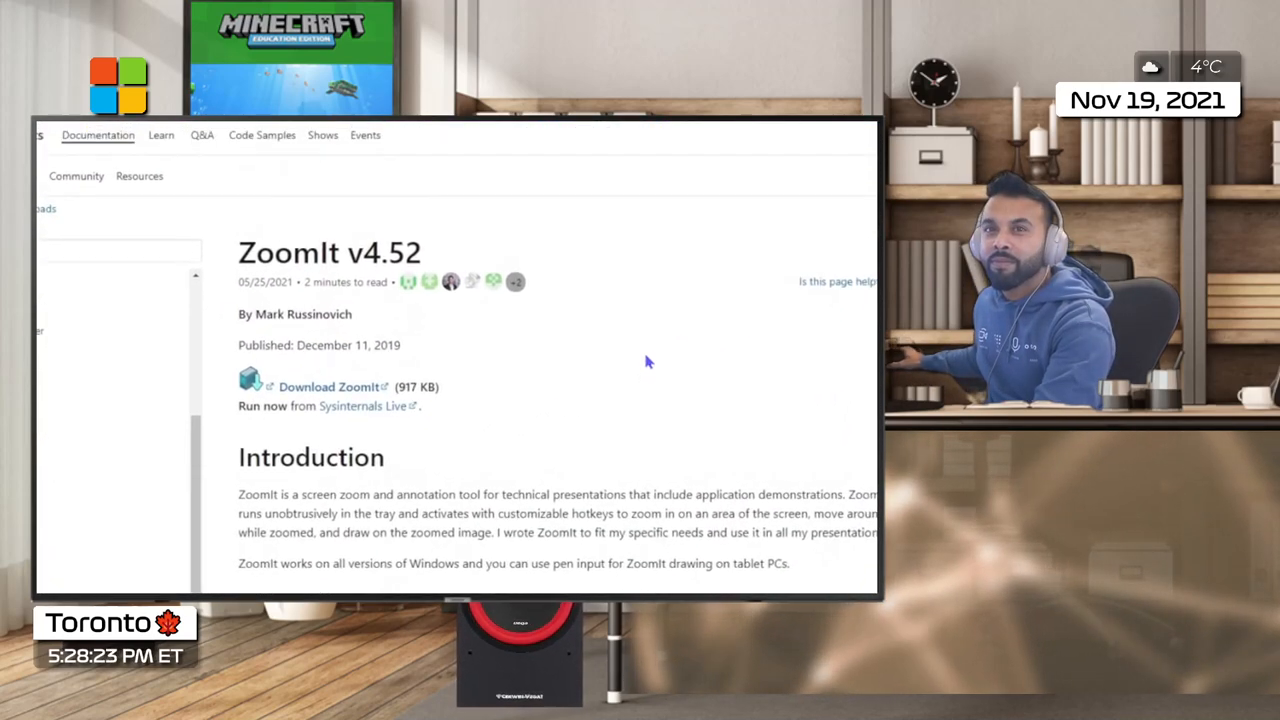
Scroll down through the ZoomIt v4.52 documentation page.
scroll(down, 3)
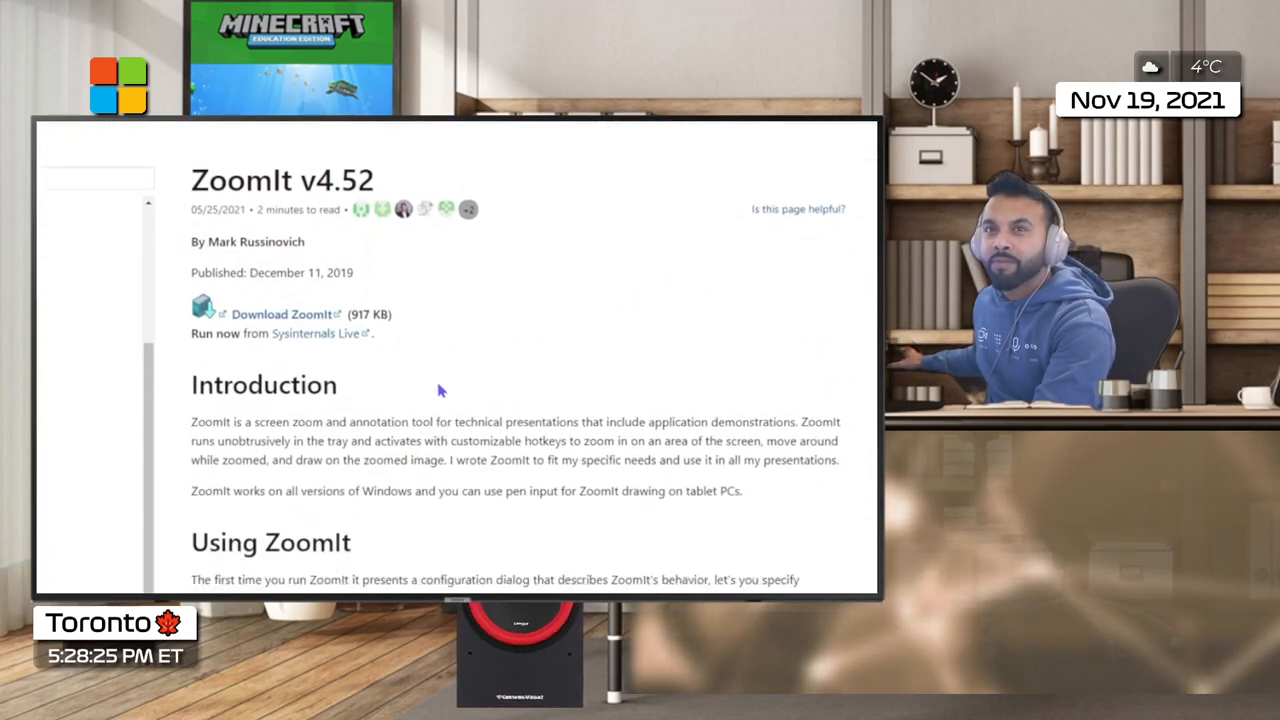
scroll(down, 3)
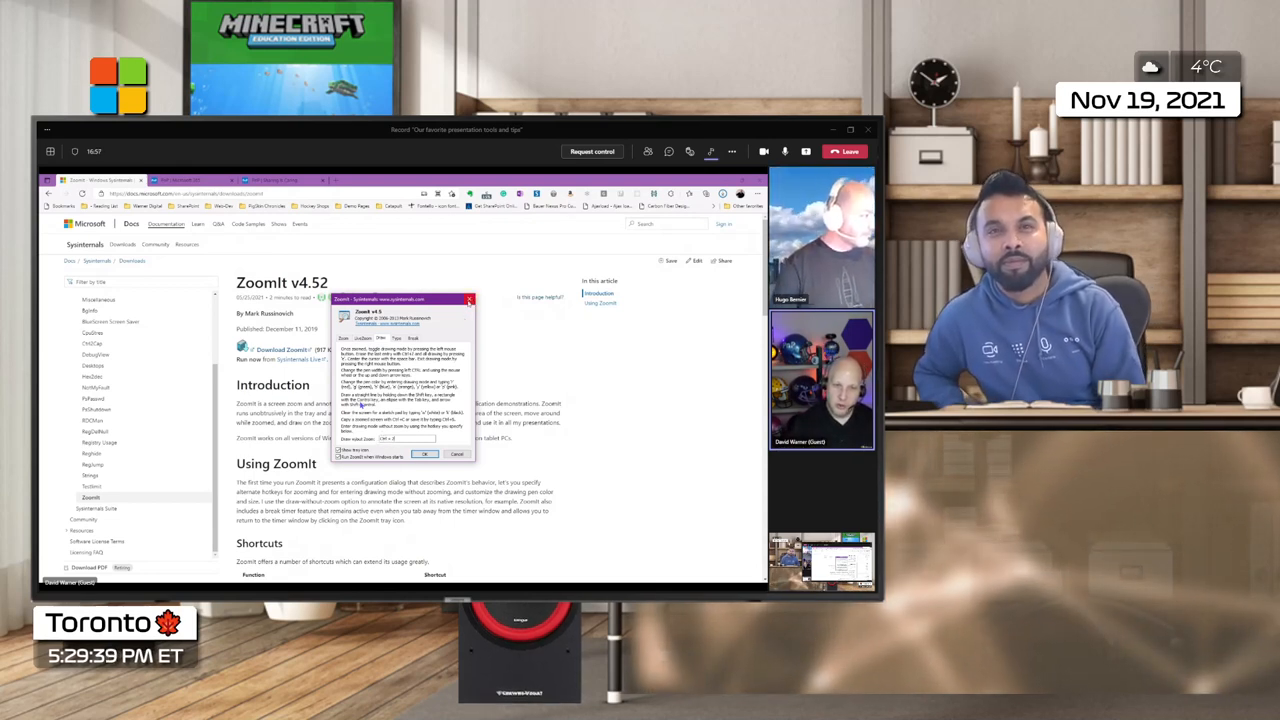
Dismiss the ZoomIt Options dialog with OK.
click(424, 454)
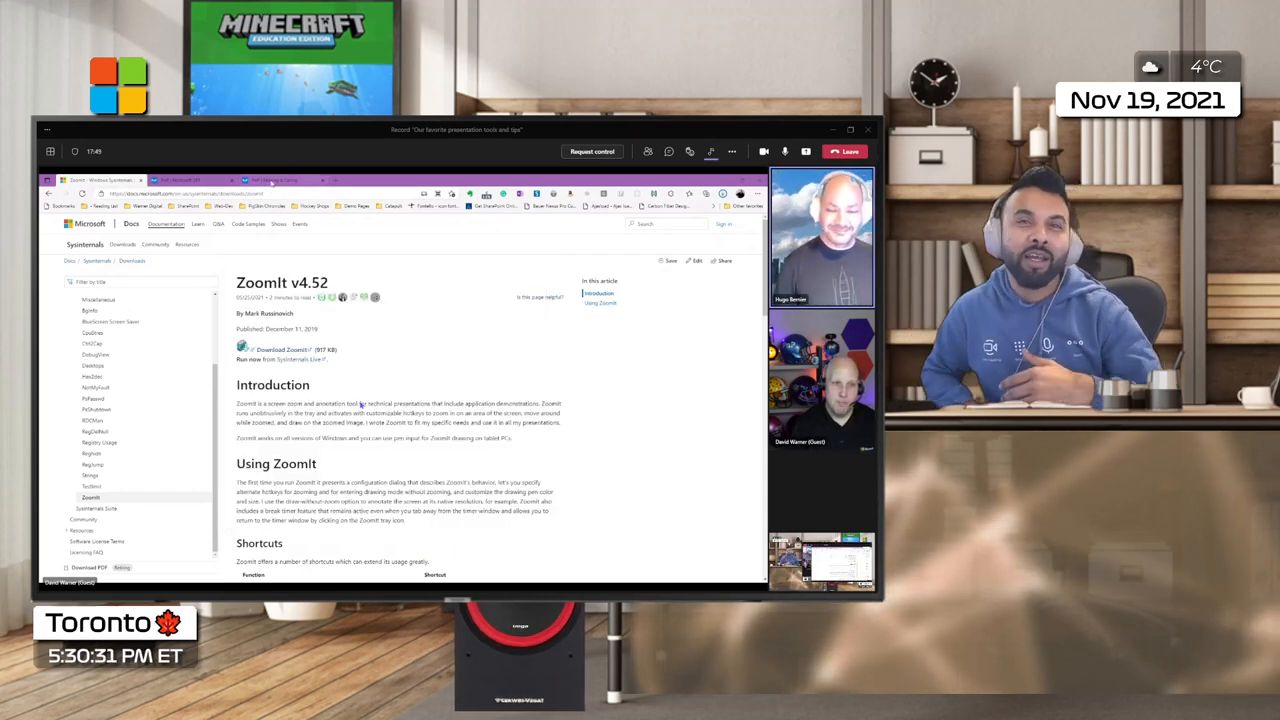
Switch the browser to the PnP Sharing Is Caring page.
click(280, 180)
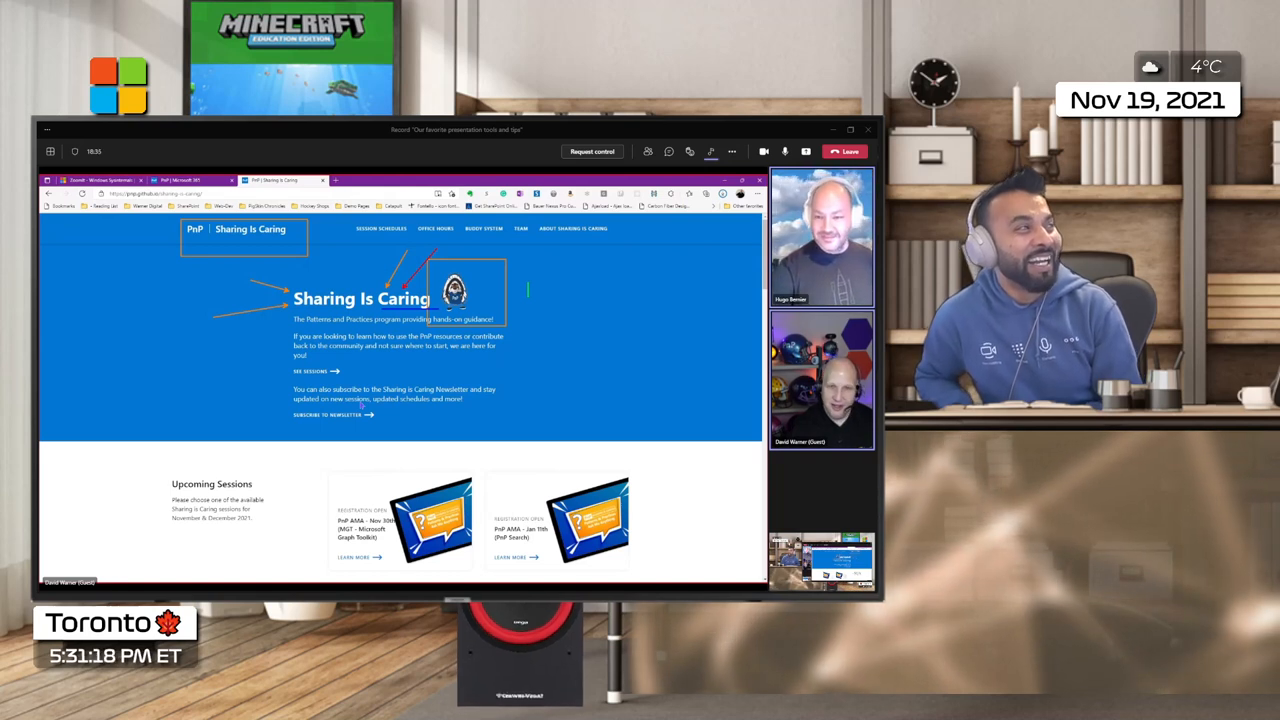
Type the green text notes 'Denzil Rocks!' and 'Hugo Rocks!' on the page.
text(Denzil Rocks)
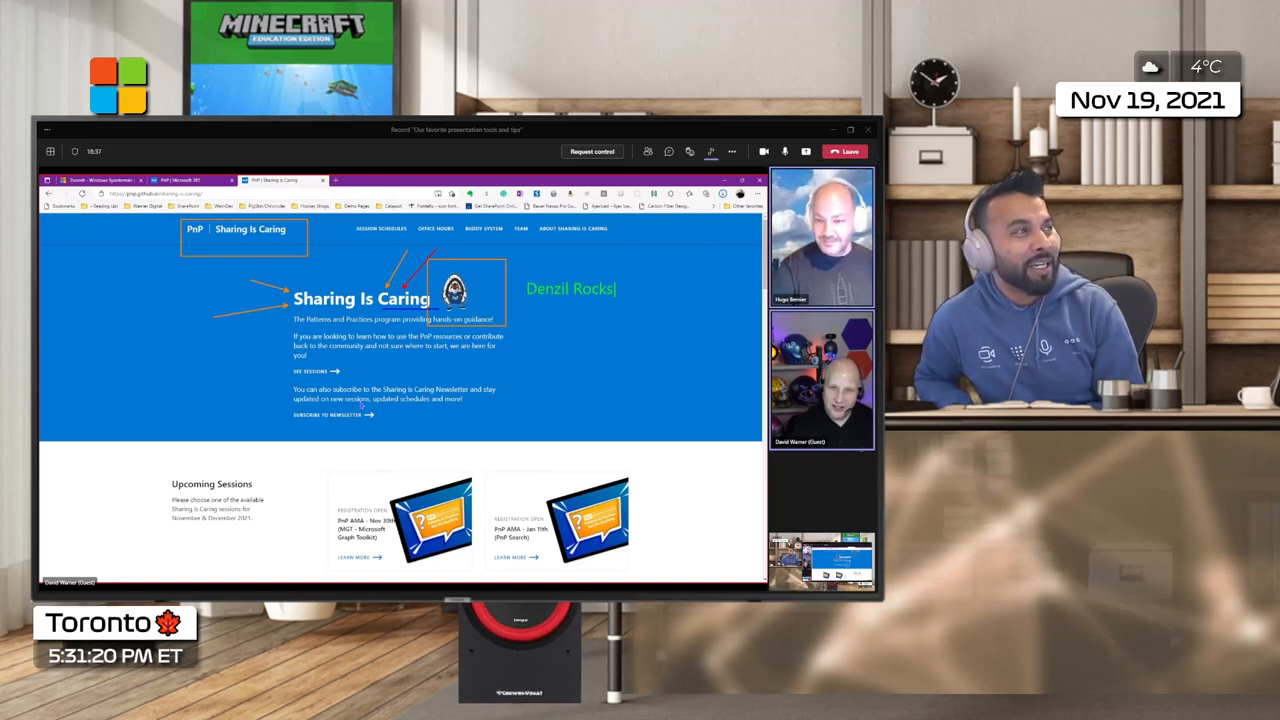
text(!)
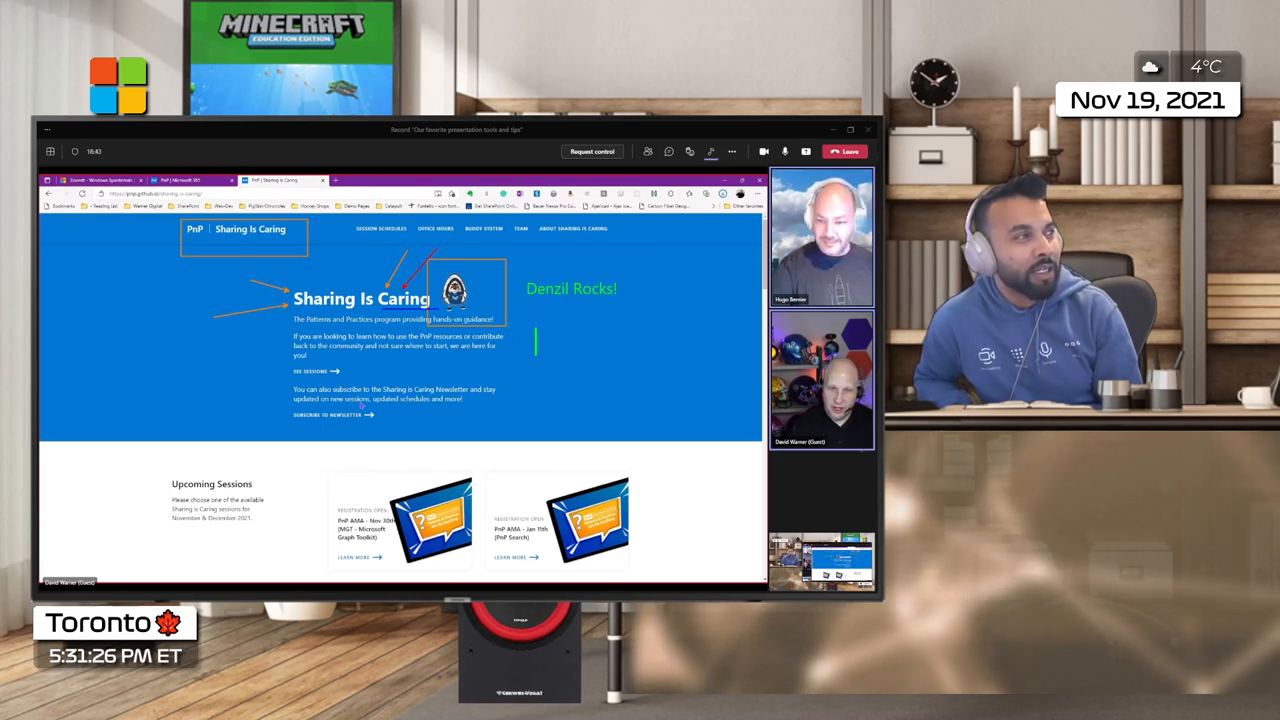
text(Hugo R)
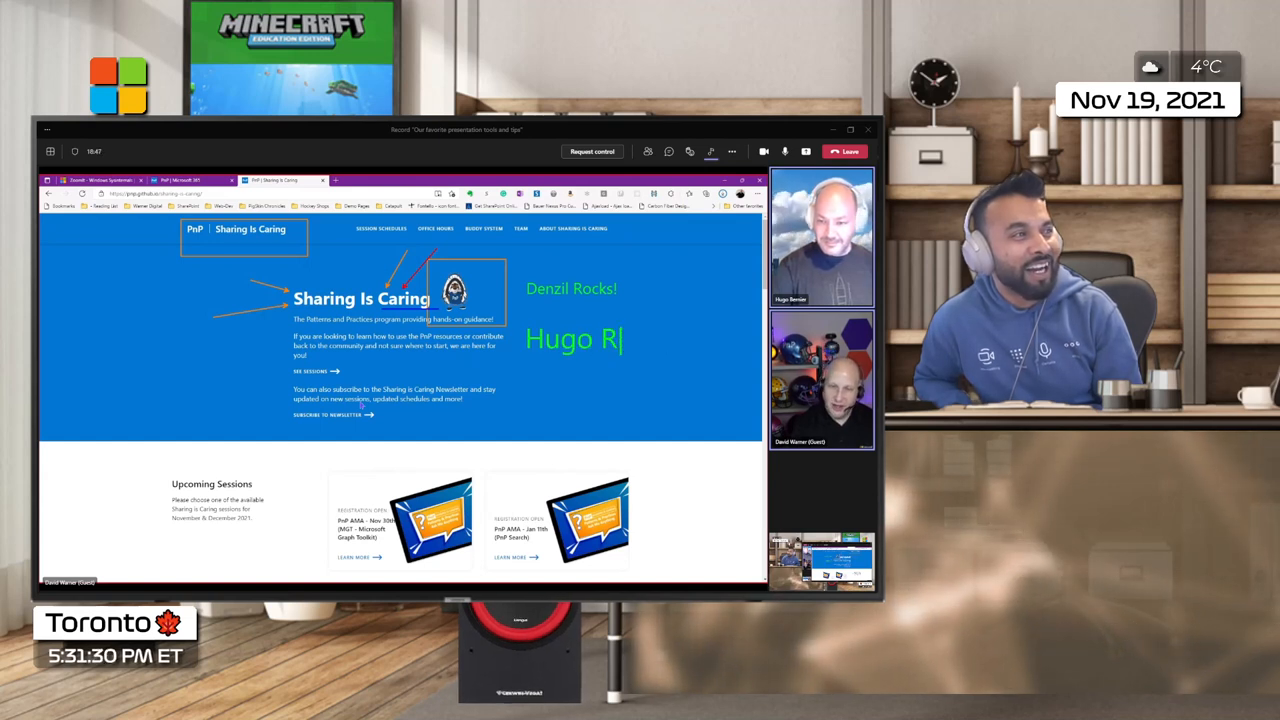
text(ocks!)
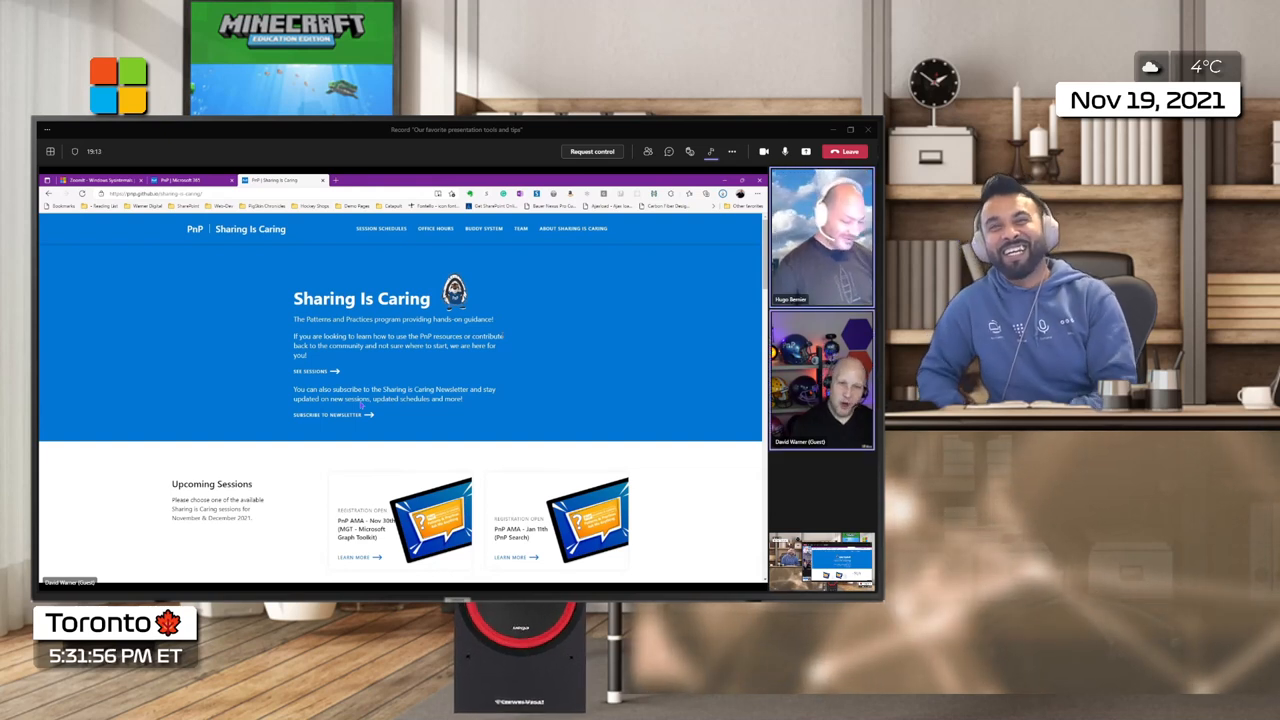
Circle and point at the Nov 30th session card, then type the note 'Typing Here'.
scroll(down, 3)
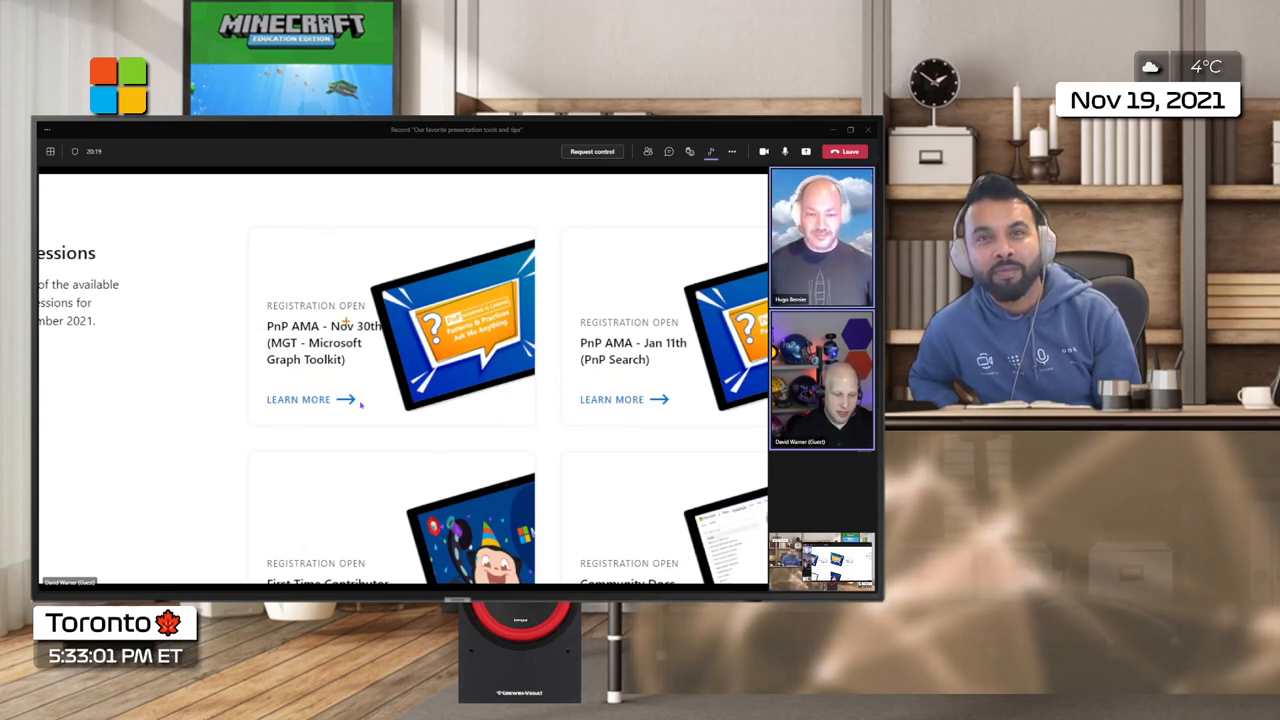
drag(70, 431, 260, 375)
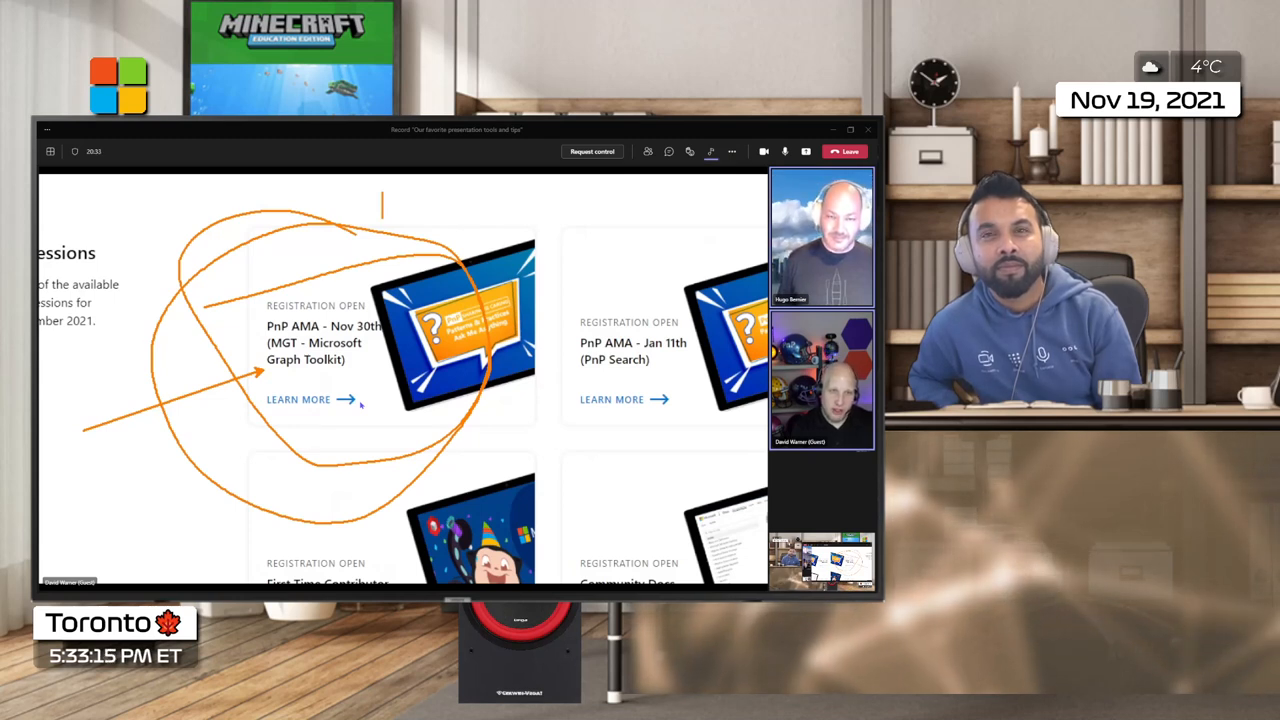
text(Typi)
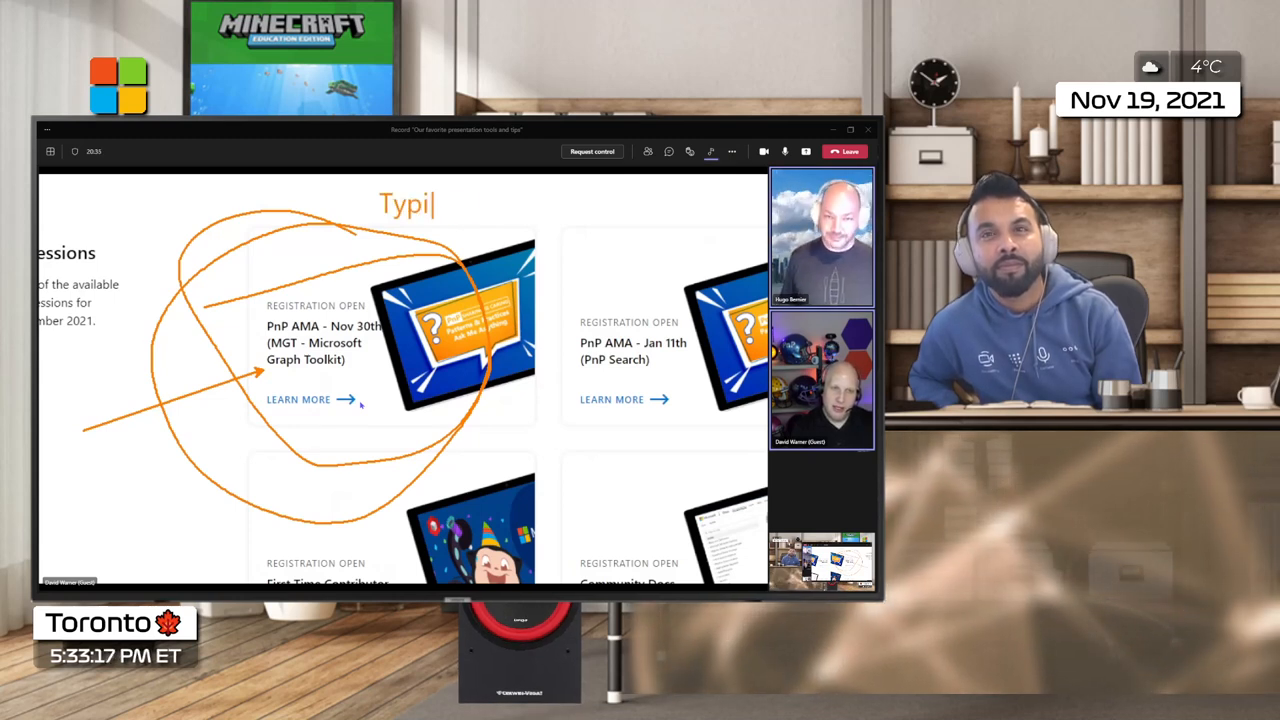
text(ng Here)
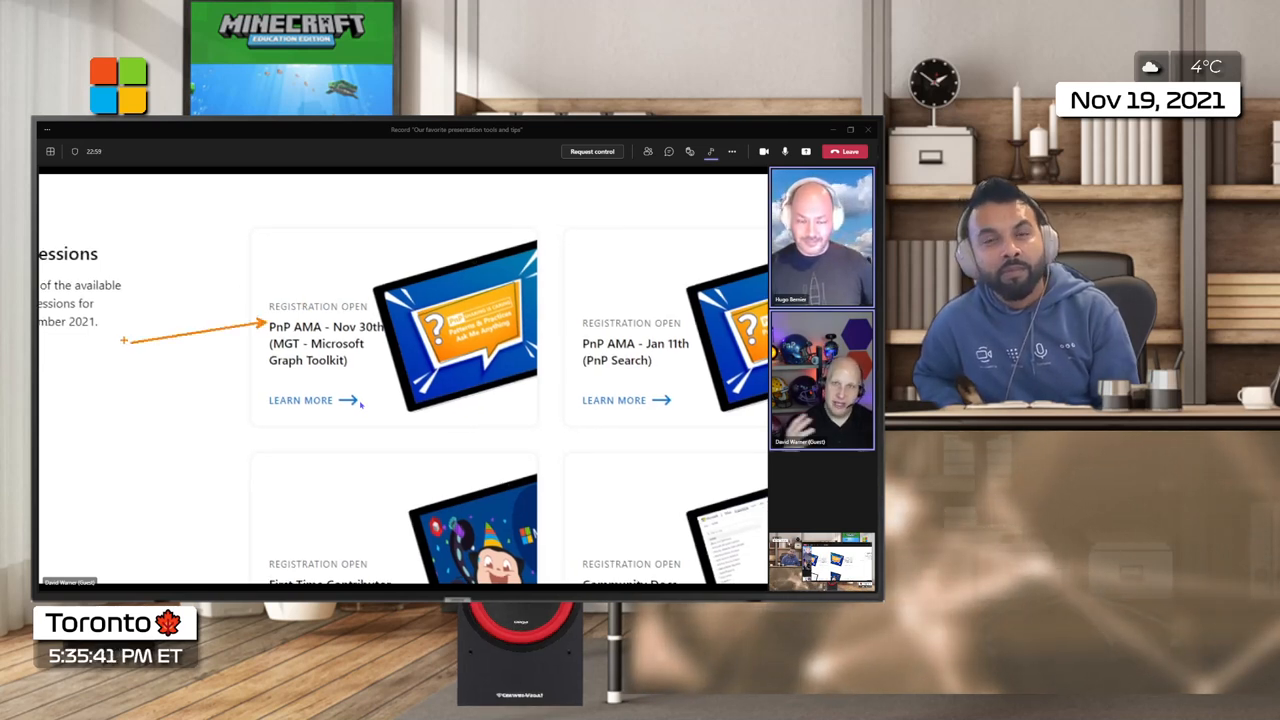
scroll(up, 3)
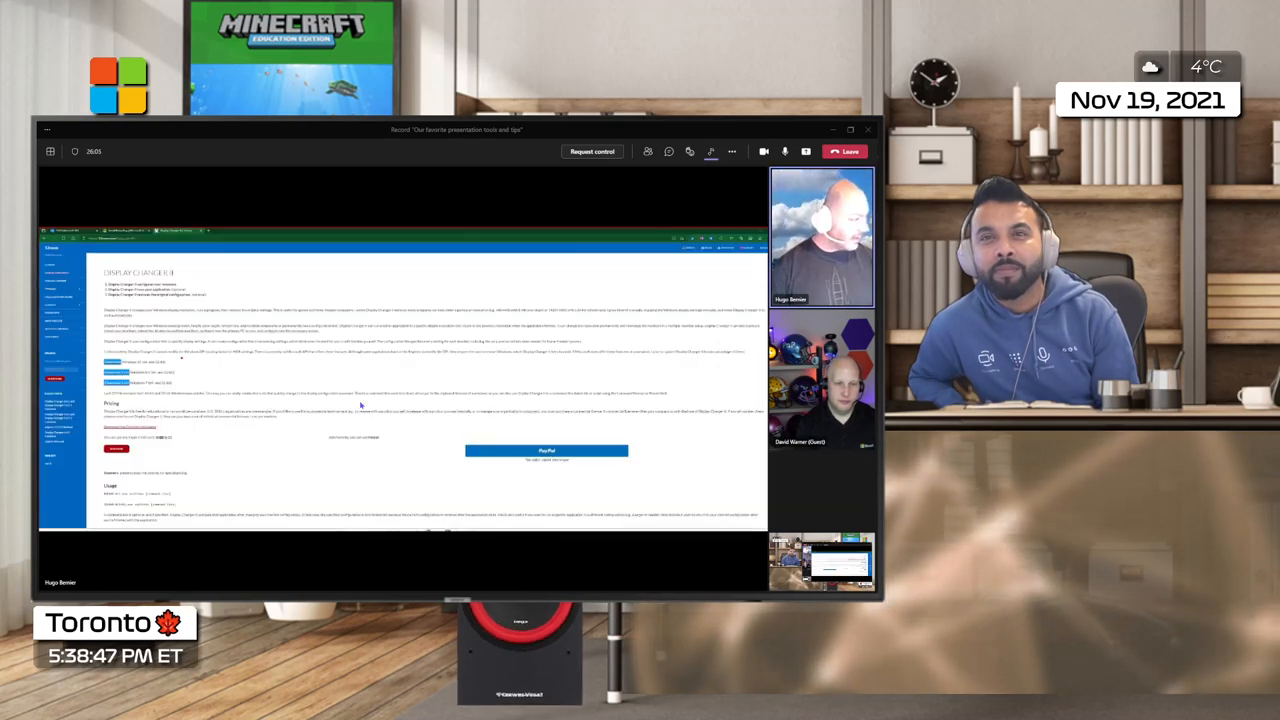
Scroll the shared Display Changer II documentation page.
scroll(down, 3)
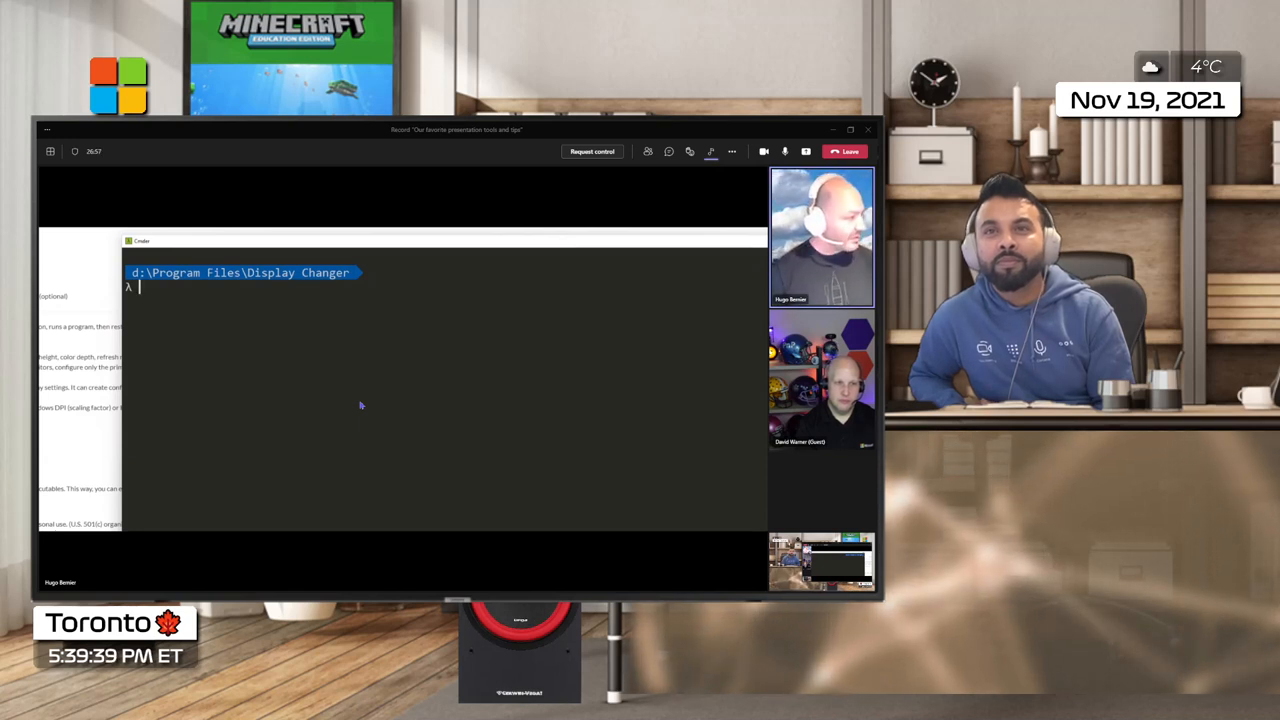
Run dc2 -create to save the current display setup as d:\temp\workmode.xml.
text(dc2 -create="d:\temp\demomode.xml")
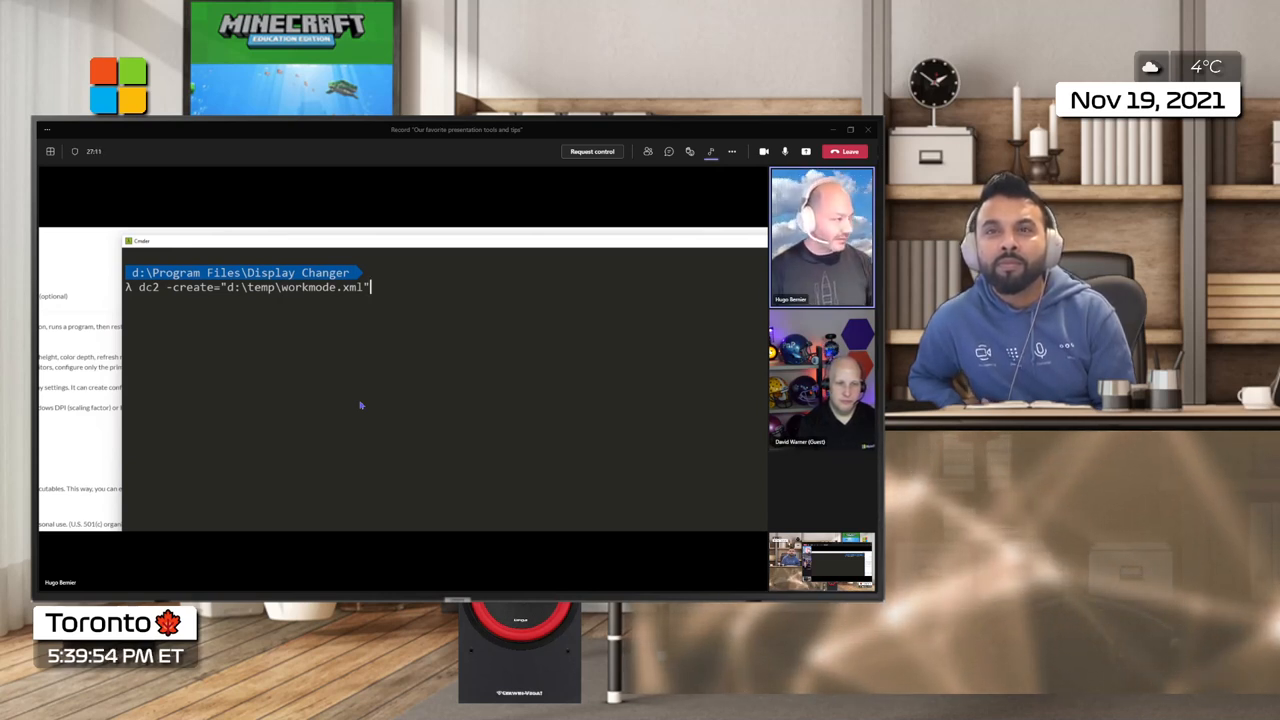
key(Return)
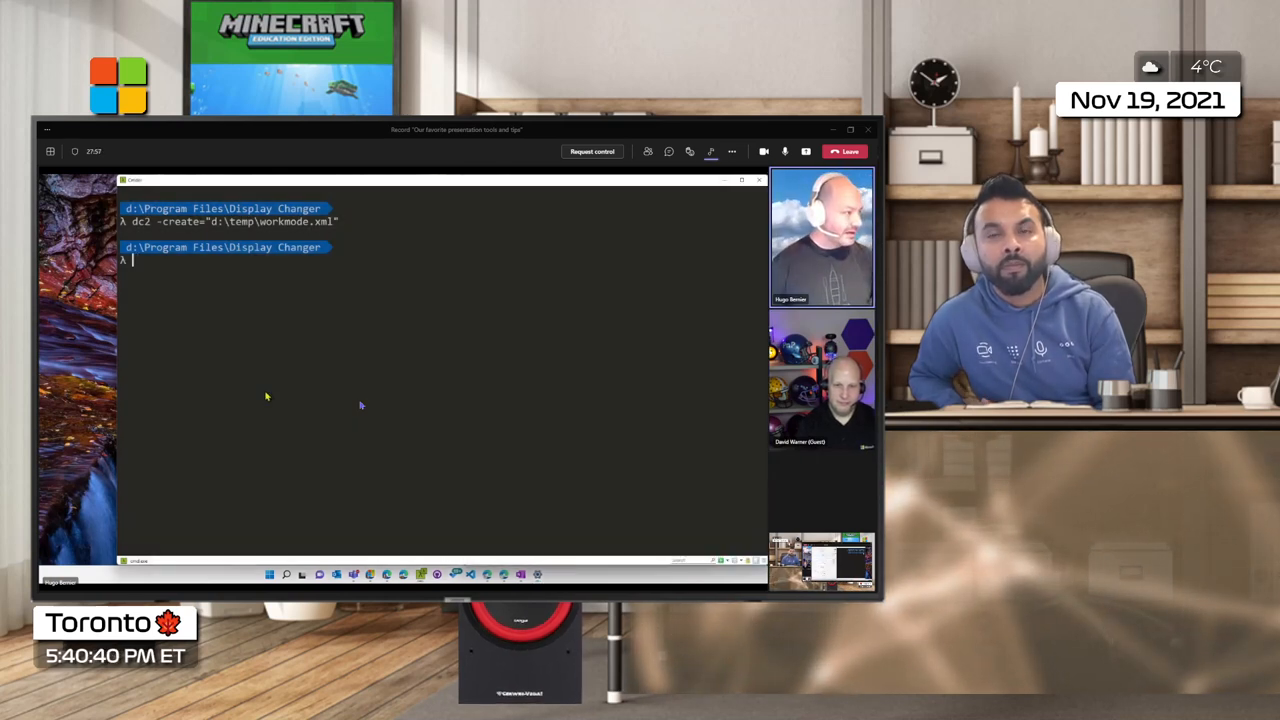
Save the demo mode display setup to d:\temp\demomode.xml and start another dc2 command.
text(dc2 -create="d:\temp\workmode.xml")
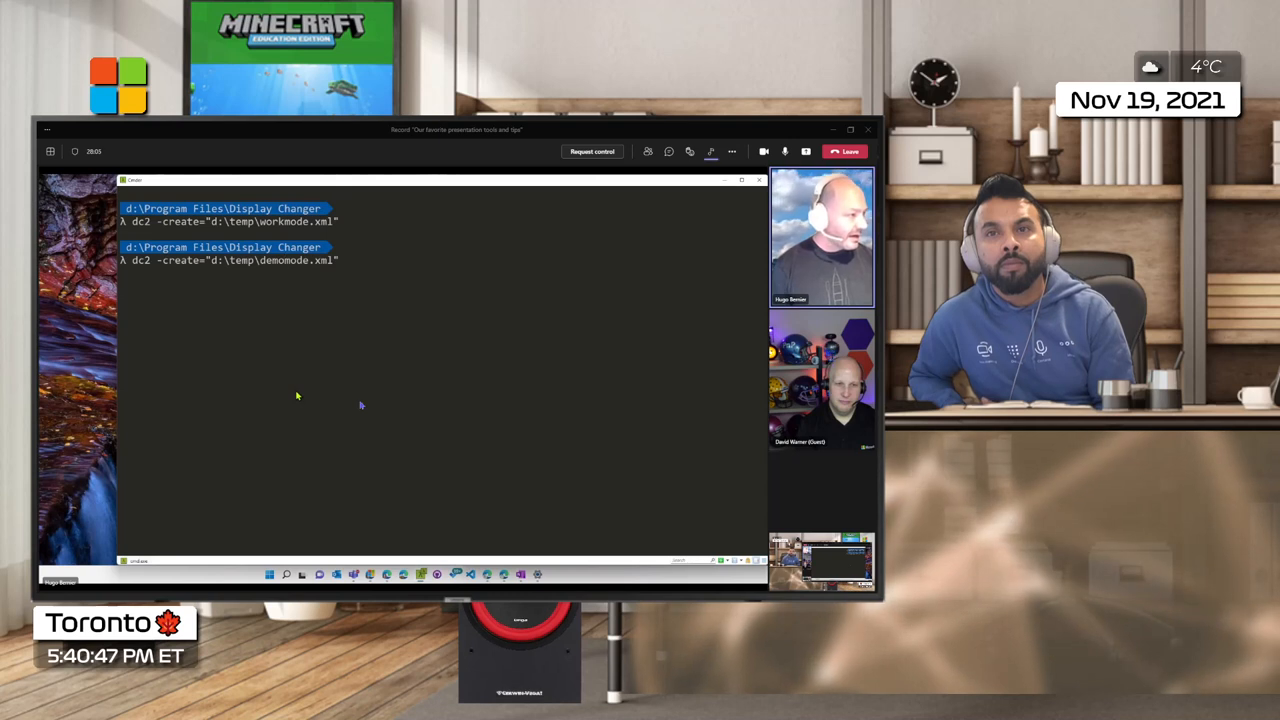
key(Return)
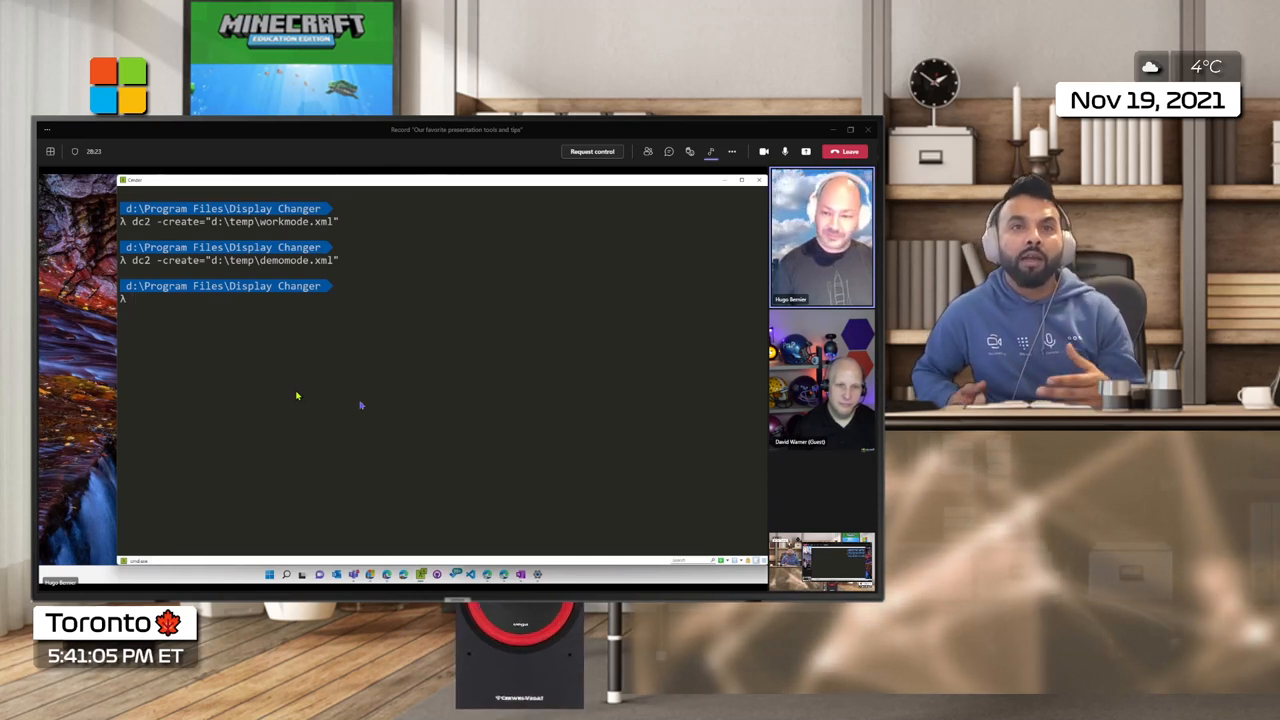
text(dc2 -create="d:\temp\demomode.xml")
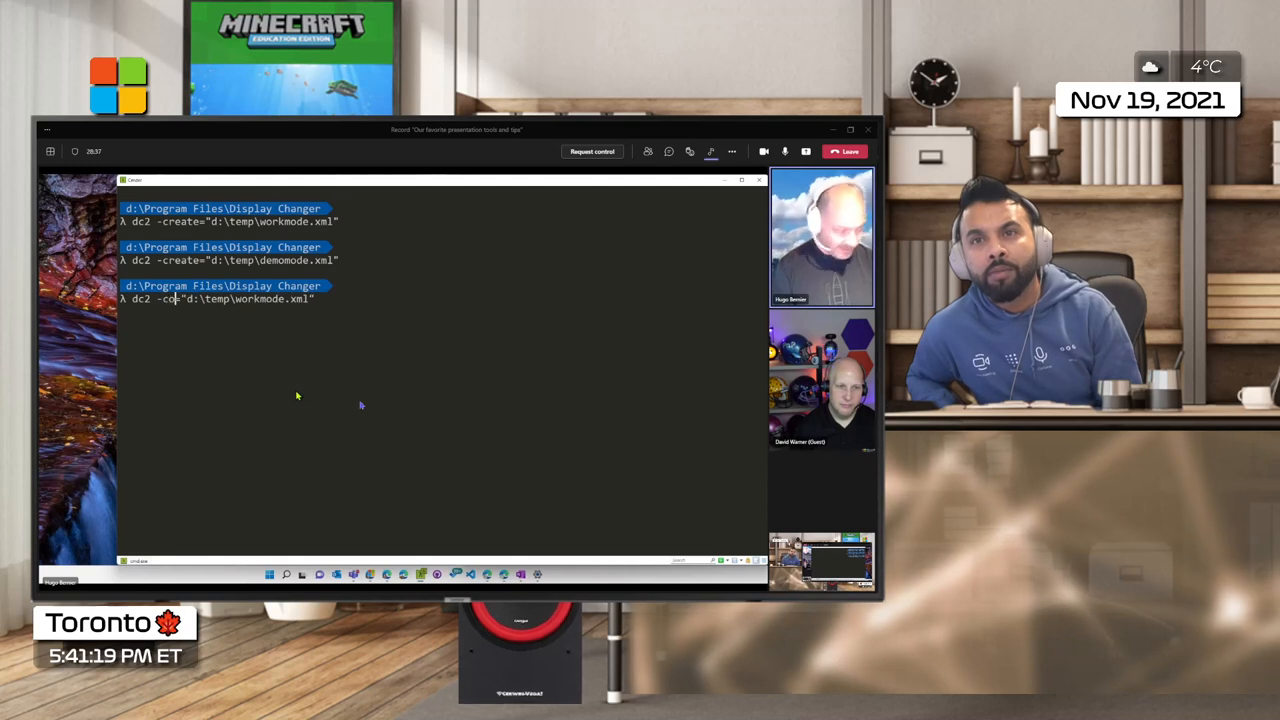
Apply workmode.xml, then demomode.xml, with dc2 -configure.
text(nfigure)
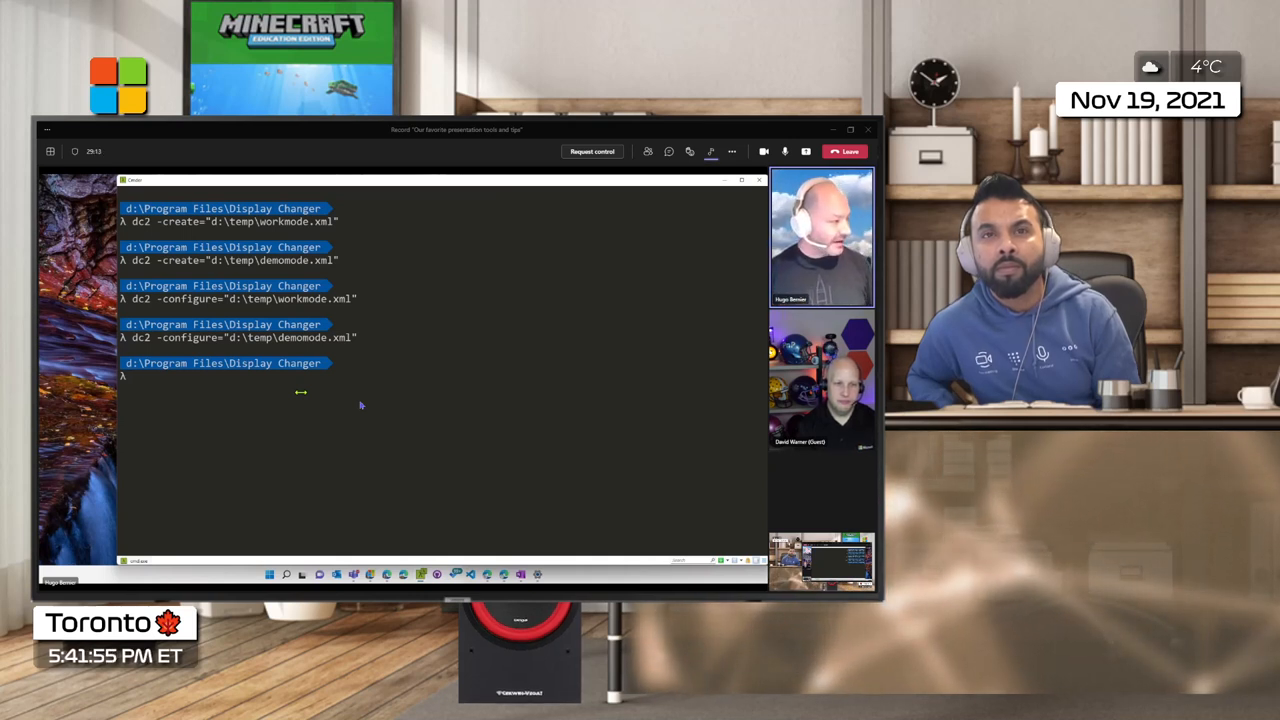
text(dc2 -configure="d:\temp\demo)
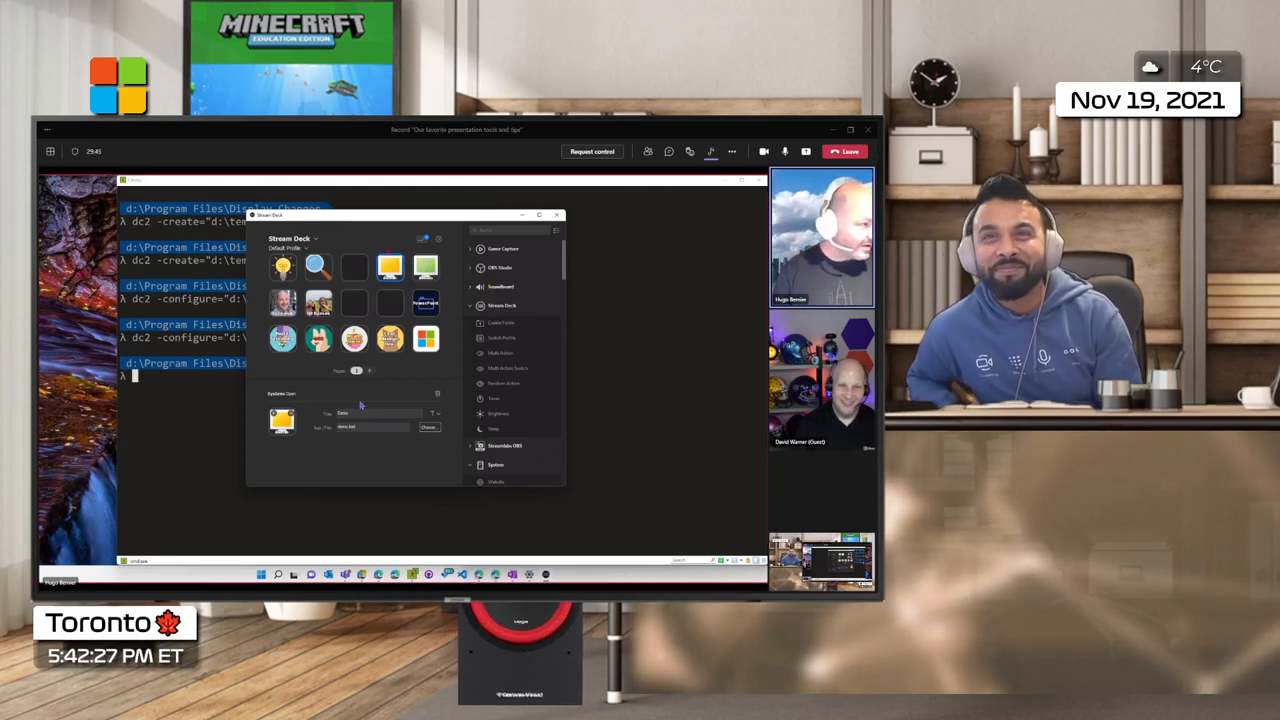
Deselect the Demo action in the Stream Deck Default Profile editor.
click(390, 267)
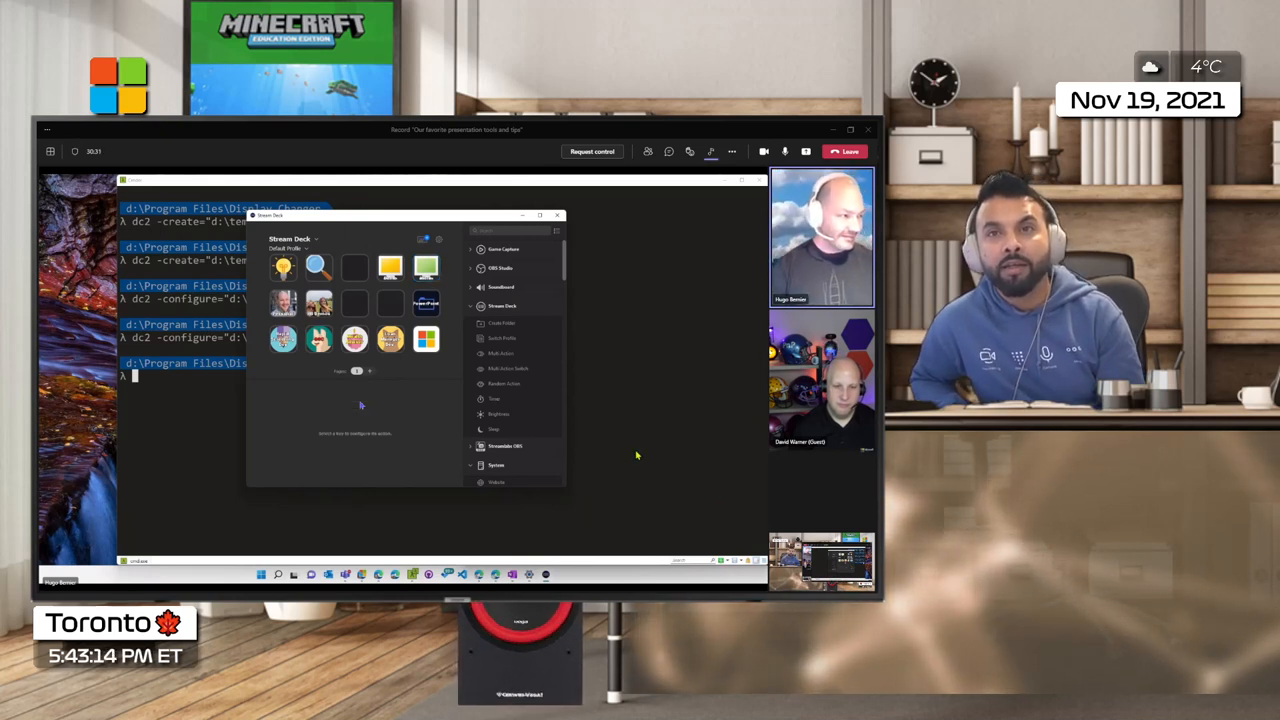
mouse_move(593, 343)
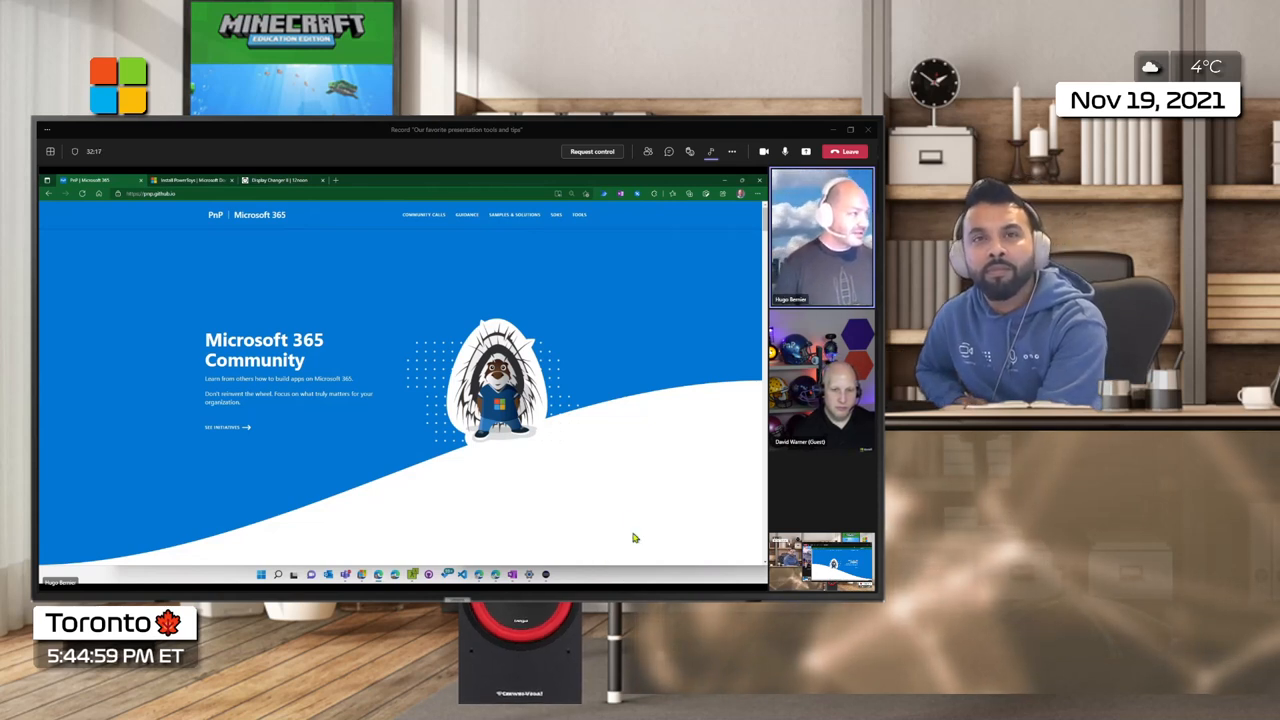
mouse_move(577, 414)
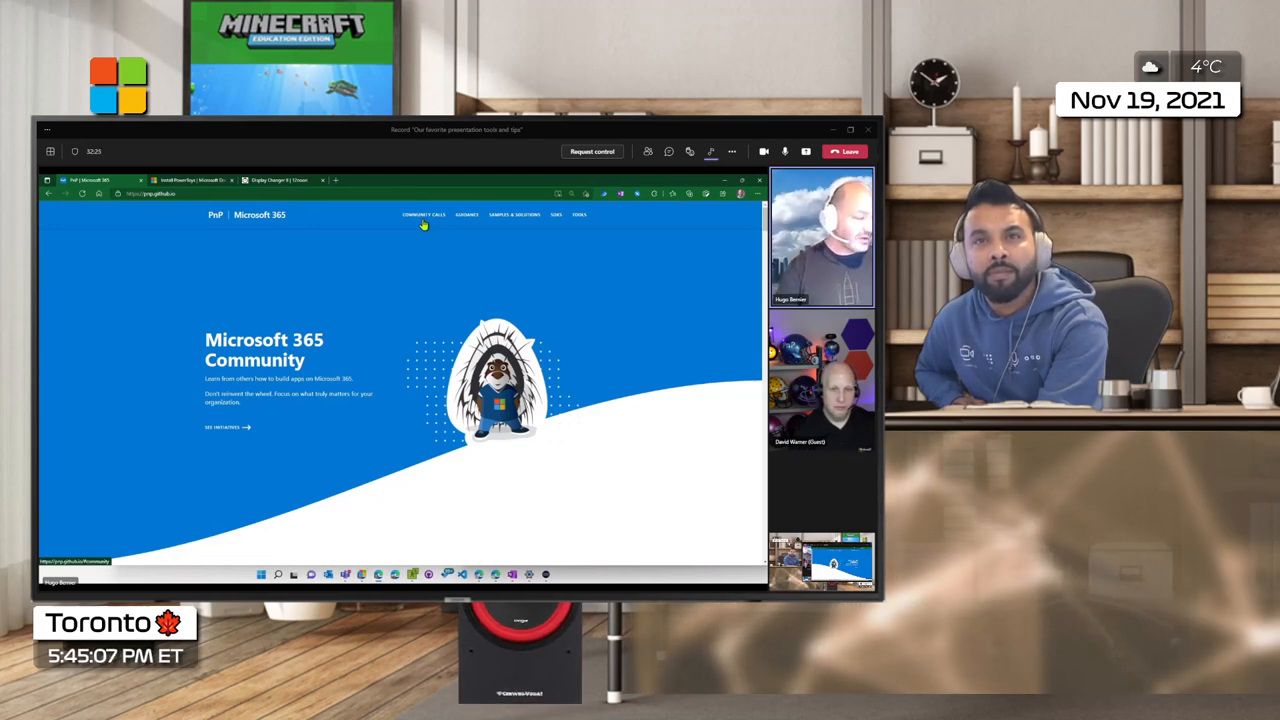
Go to the Community Calls page of the PnP Microsoft 365 site in Edge.
click(423, 214)
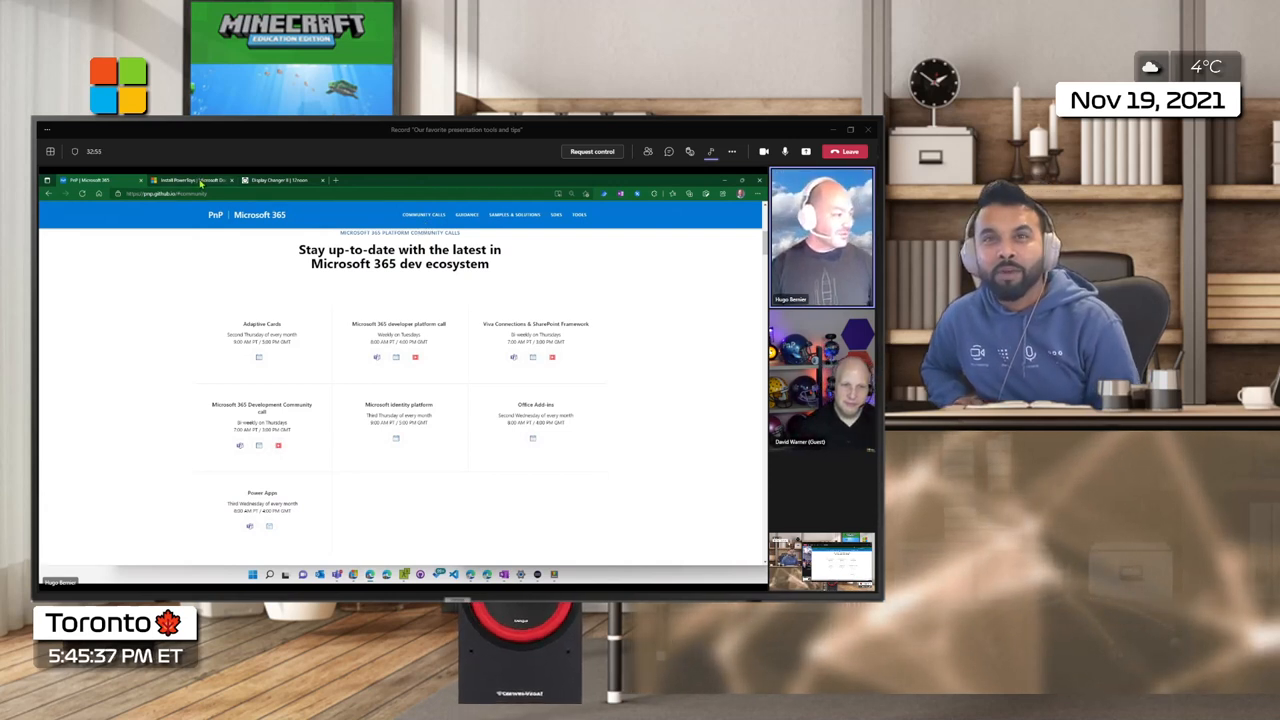
Switch to the Install PowerToys documentation tab in Edge.
click(190, 180)
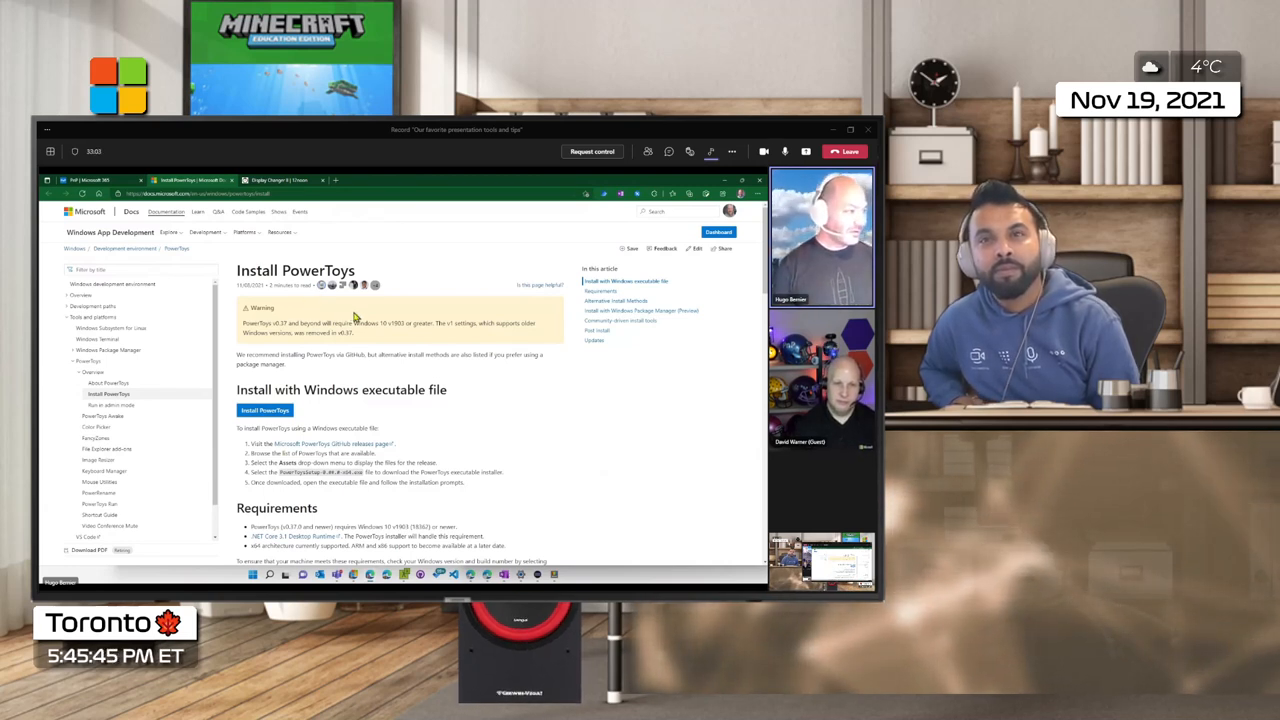
Scroll down through the Install PowerToys page on Microsoft Docs.
scroll(down, 3)
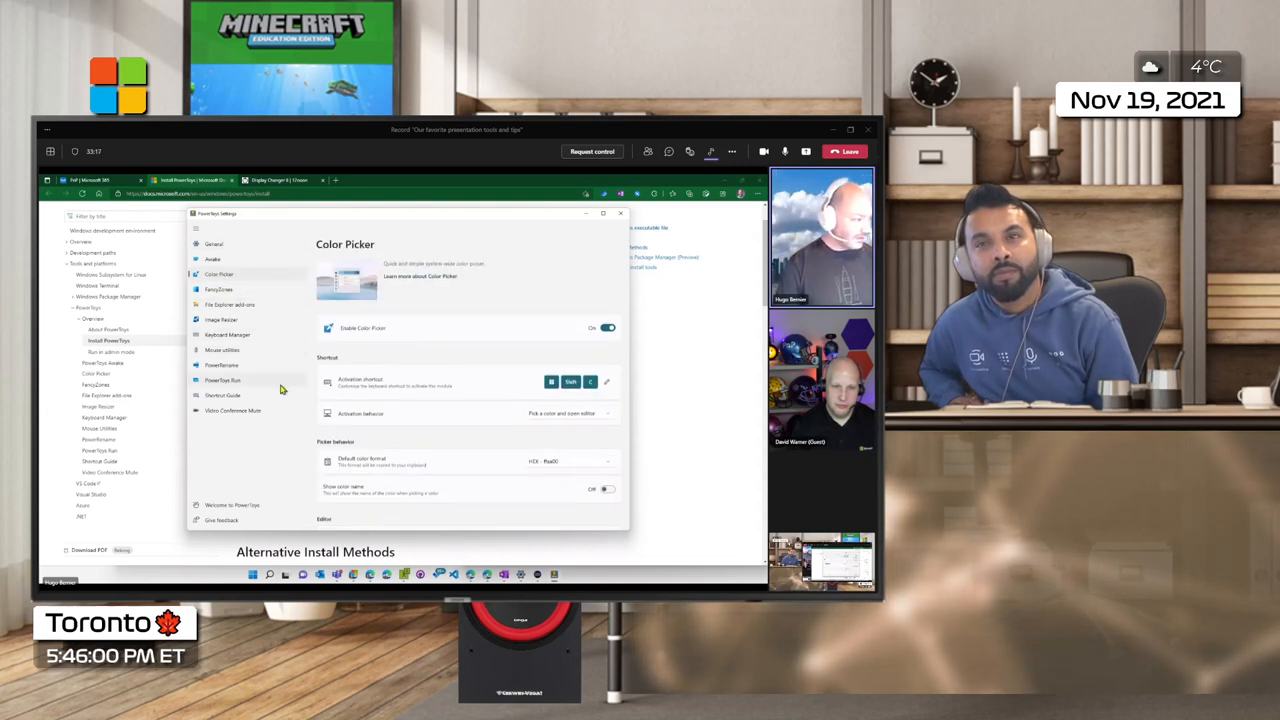
Open Mouse utilities in PowerToys Settings and switch the Find My Mouse toggle off.
click(222, 350)
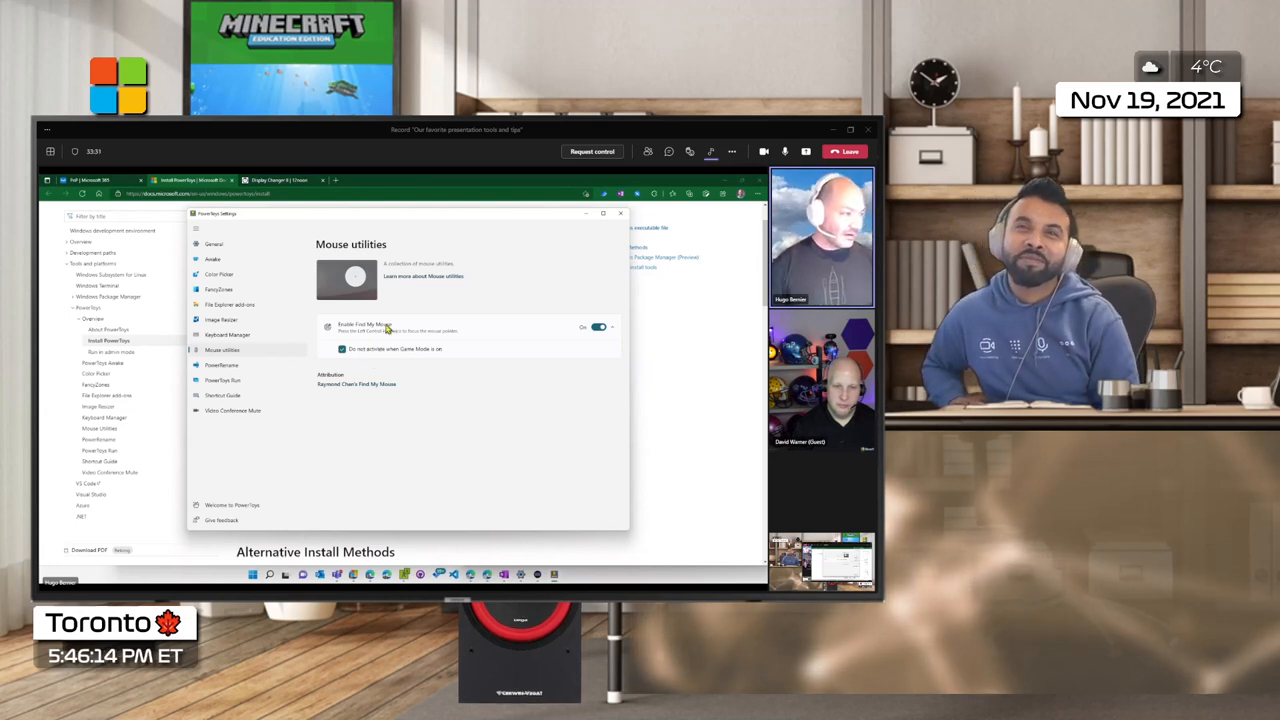
mouse_move(557, 264)
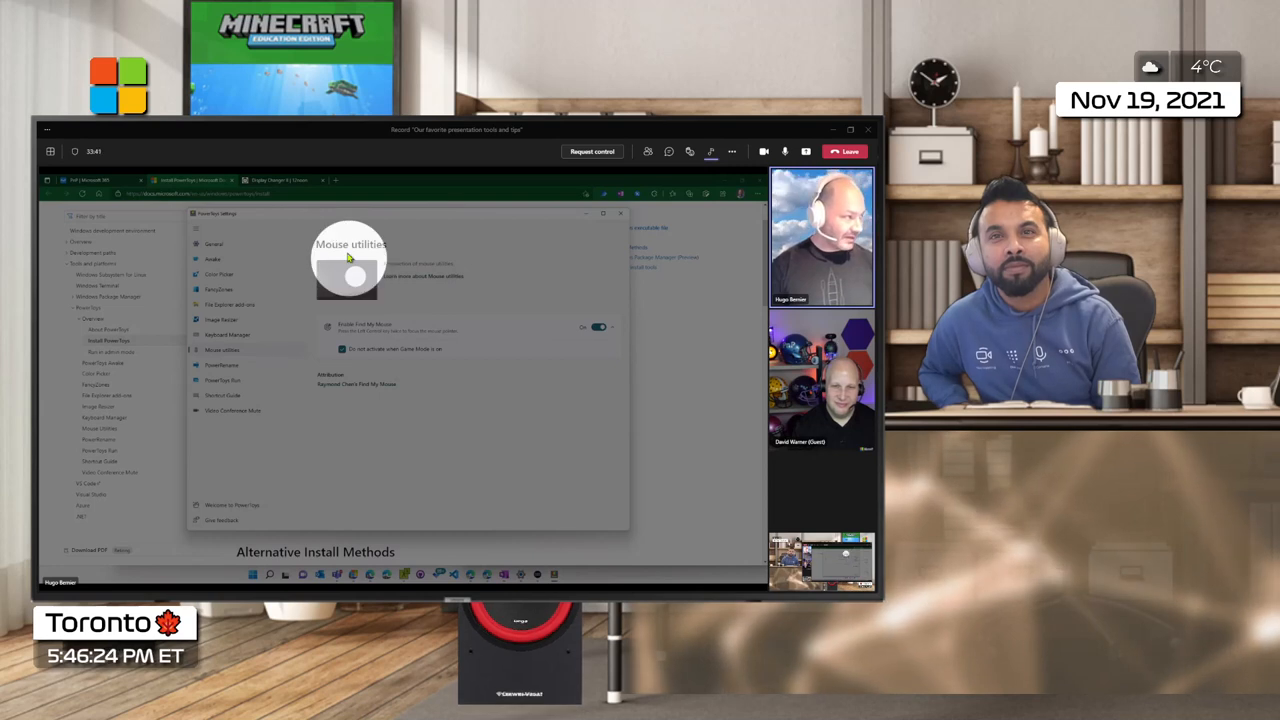
mouse_move(617, 300)
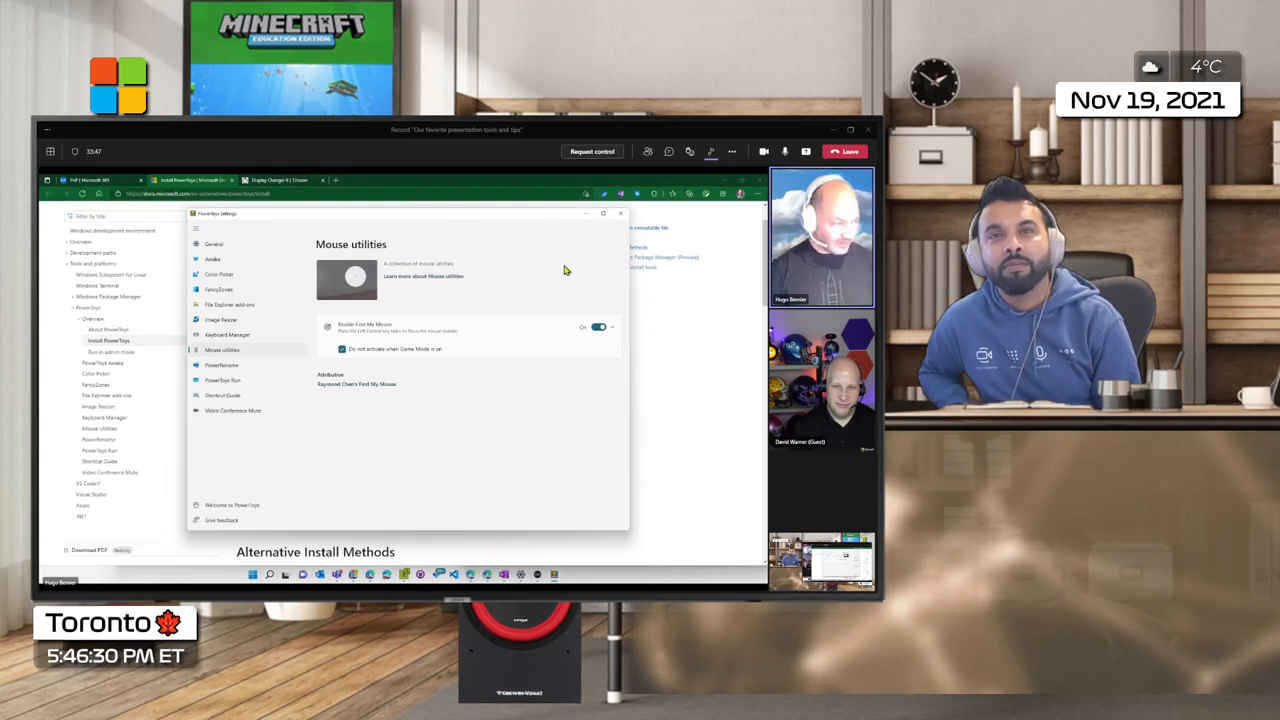
mouse_move(600, 340)
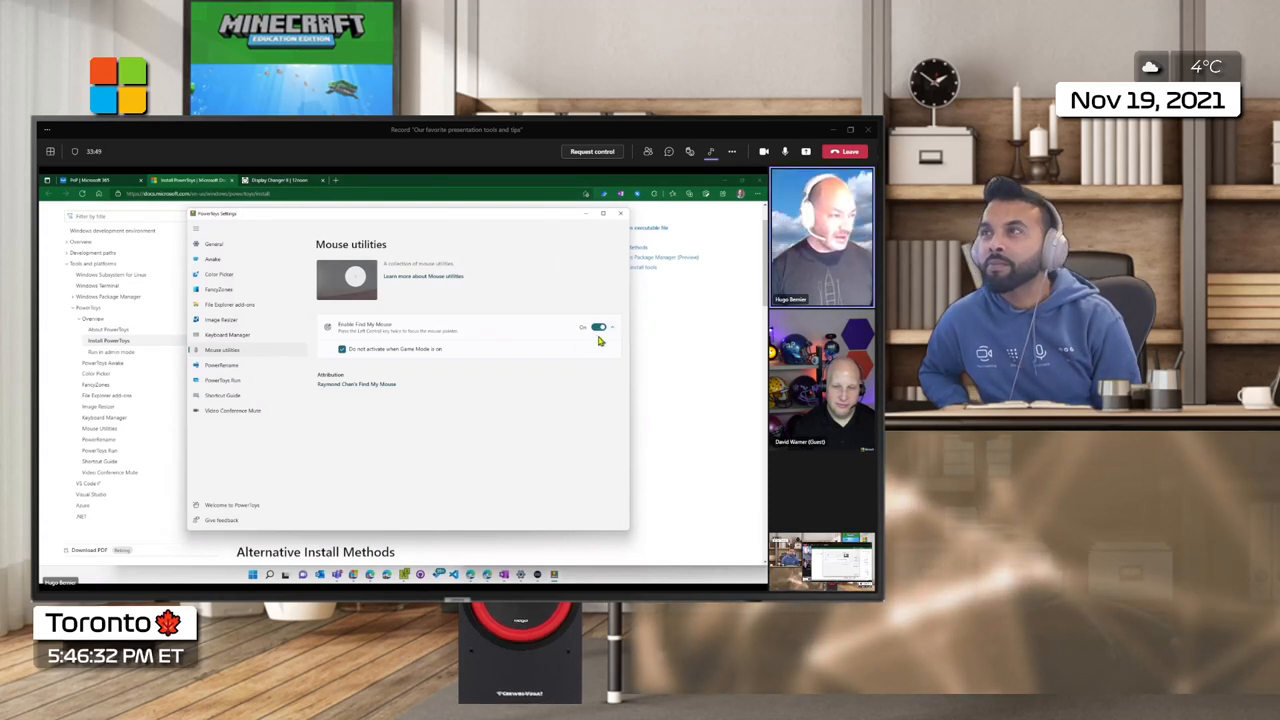
click(598, 327)
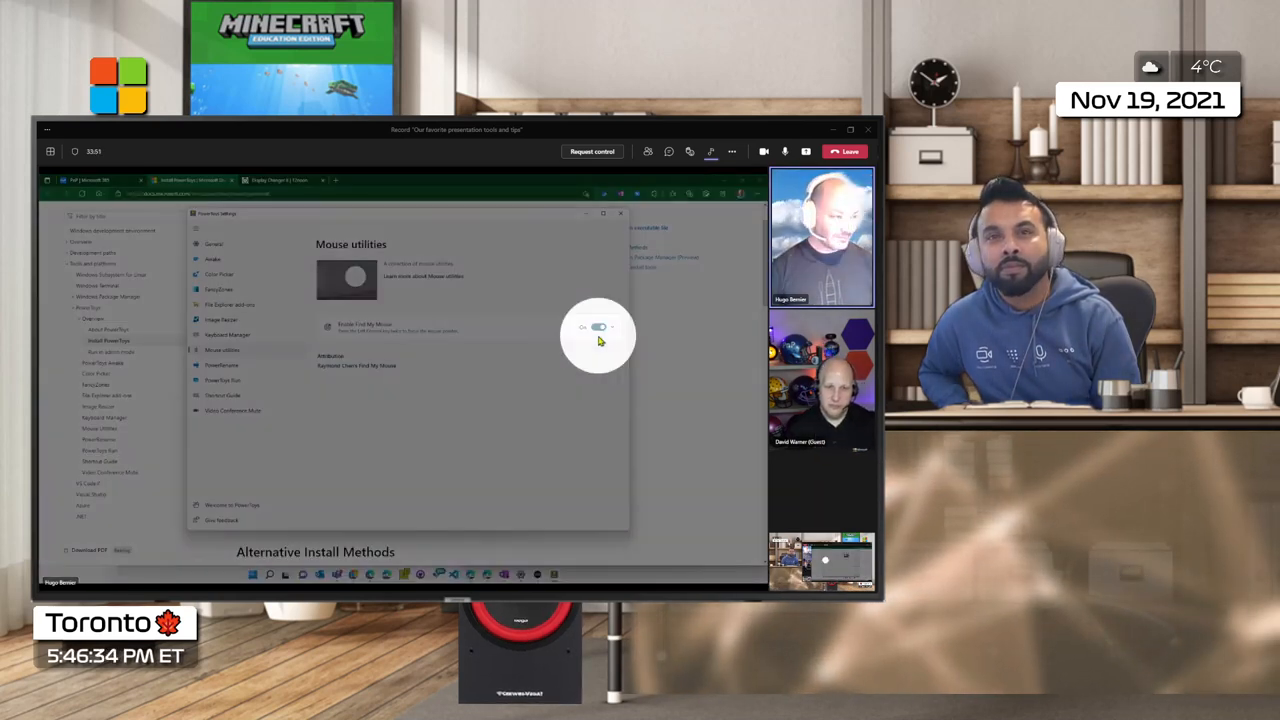